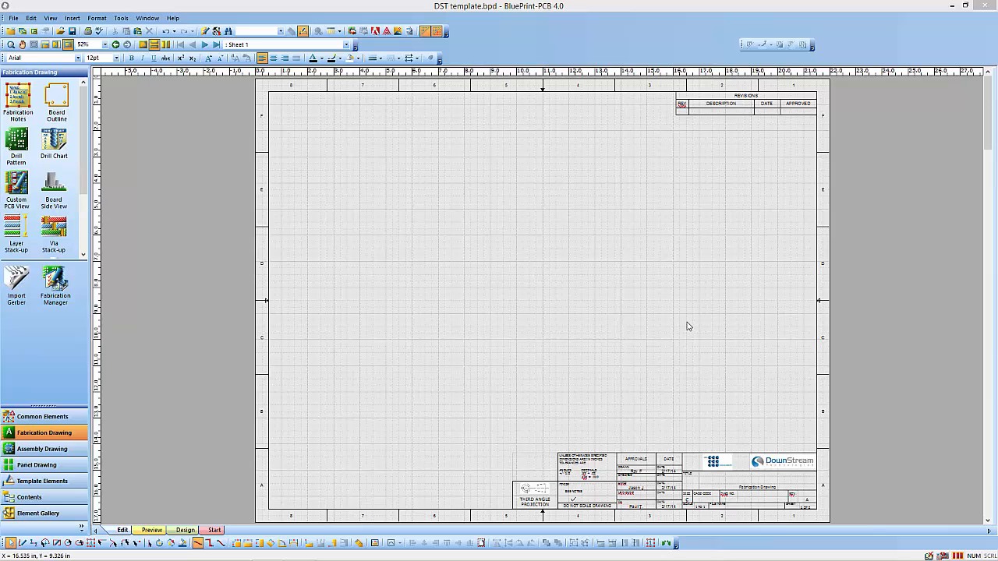
pyautogui.moveTo(540, 212)
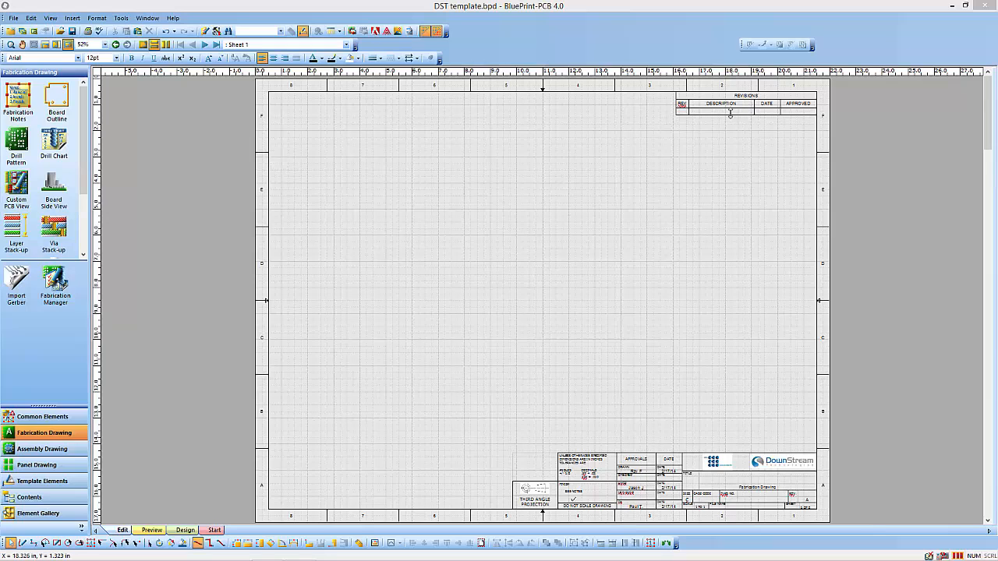
pyautogui.moveTo(590, 270)
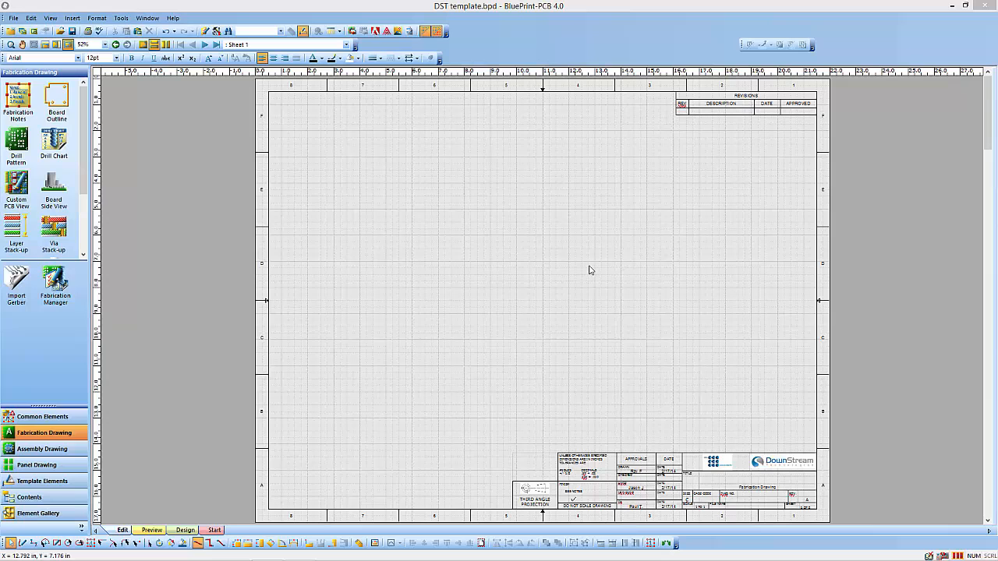
pyautogui.moveTo(582, 266)
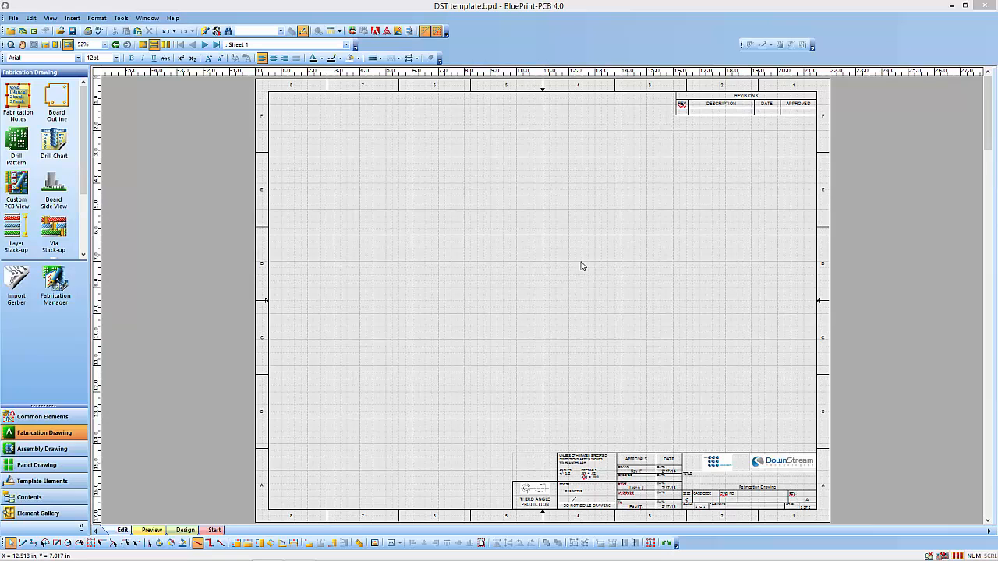
pyautogui.moveTo(501, 233)
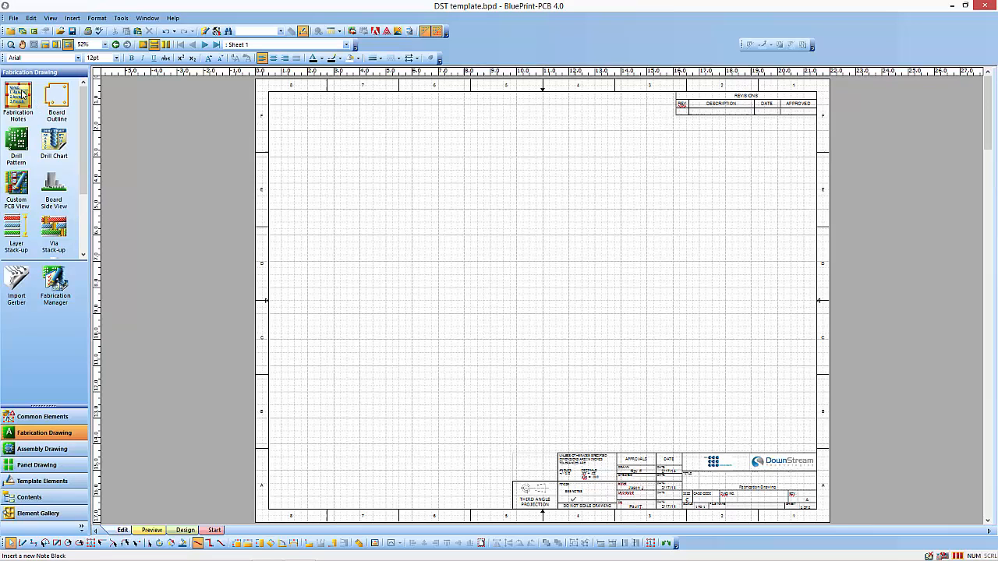
# Step: Place fabrication notes and the drill chart on the sheet, then zoom out to all sheets
pyautogui.click(17, 96)
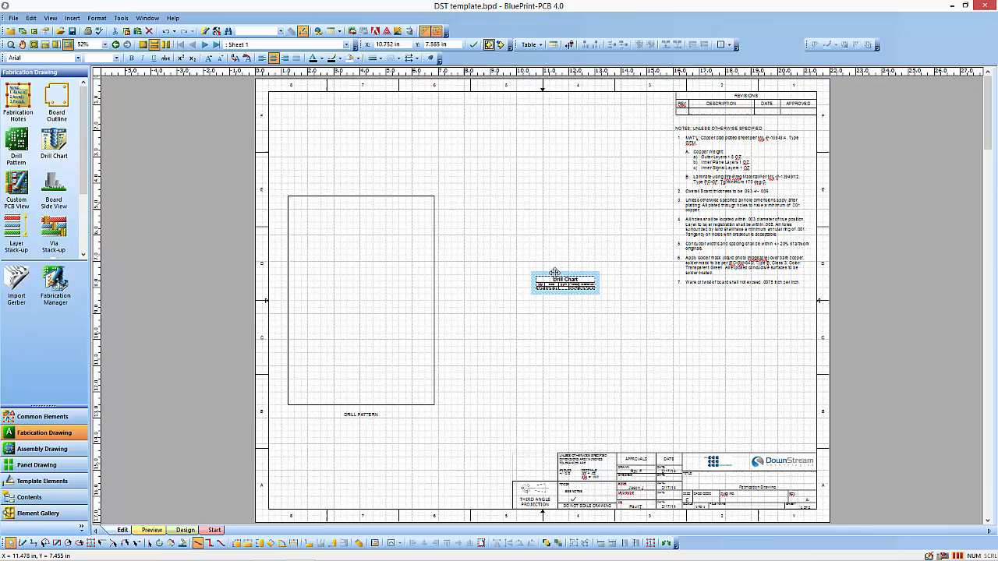
pyautogui.moveTo(565, 282); pyautogui.dragTo(552, 269)
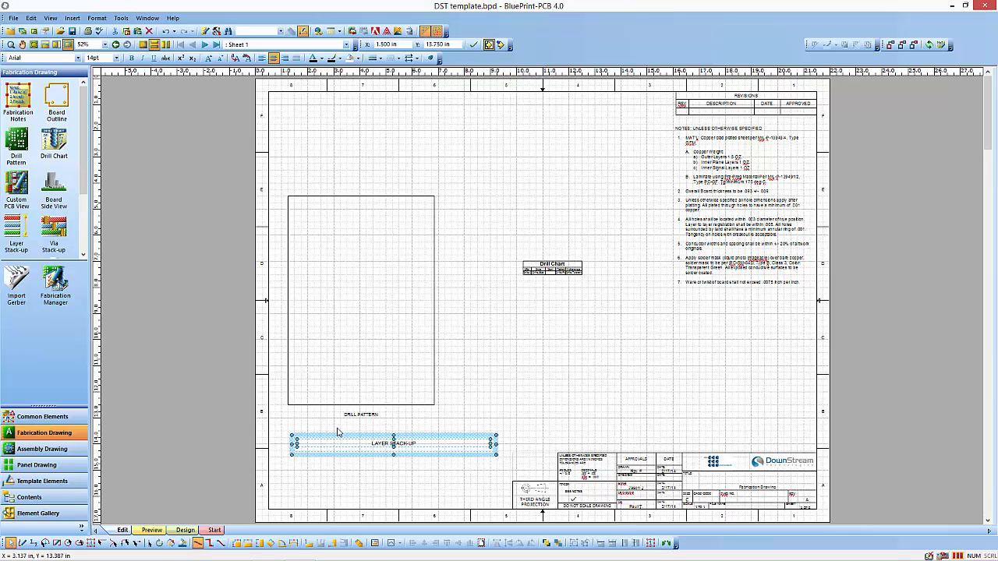
pyautogui.moveTo(492, 193)
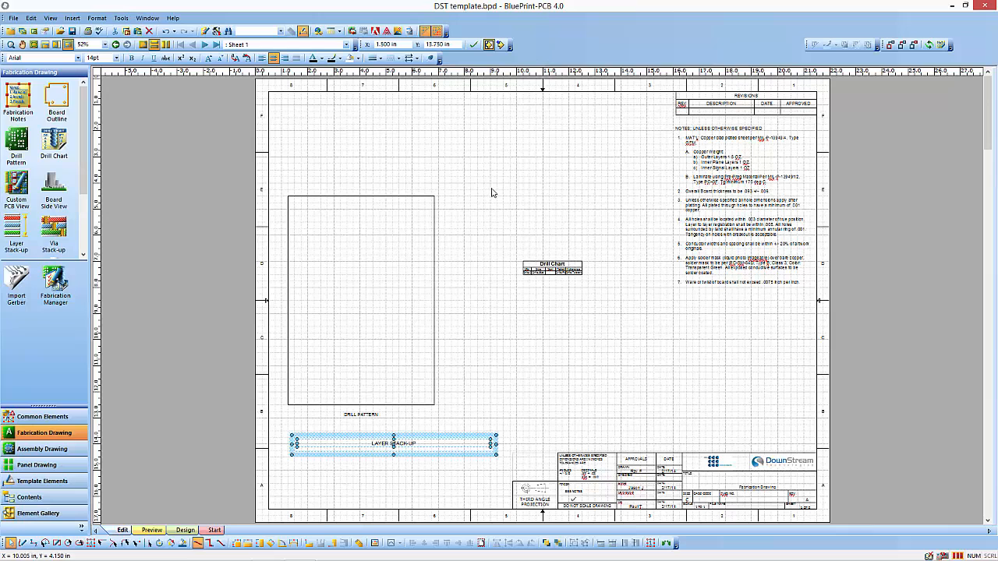
pyautogui.click(164, 45)
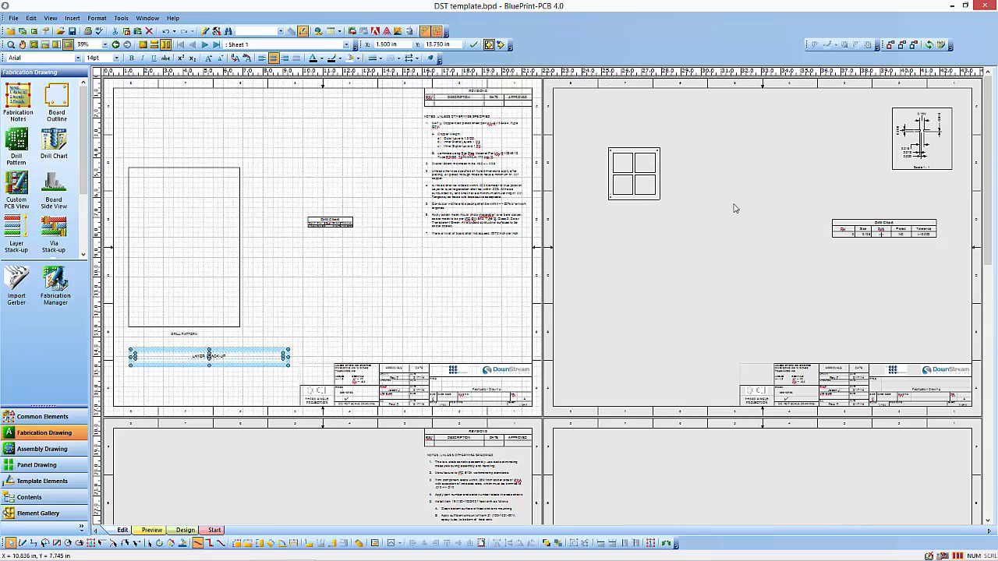
pyautogui.moveTo(902, 211)
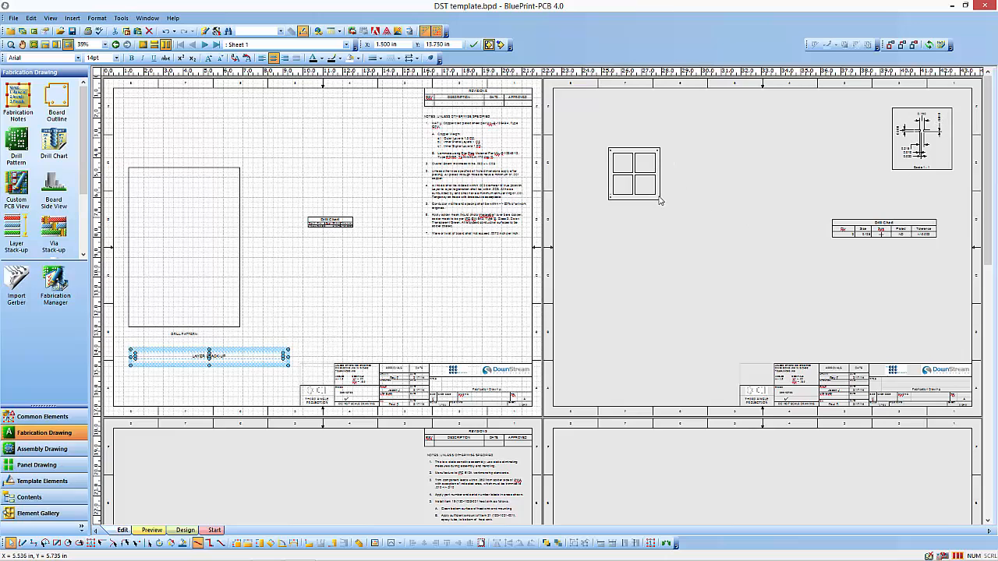
pyautogui.moveTo(627, 307)
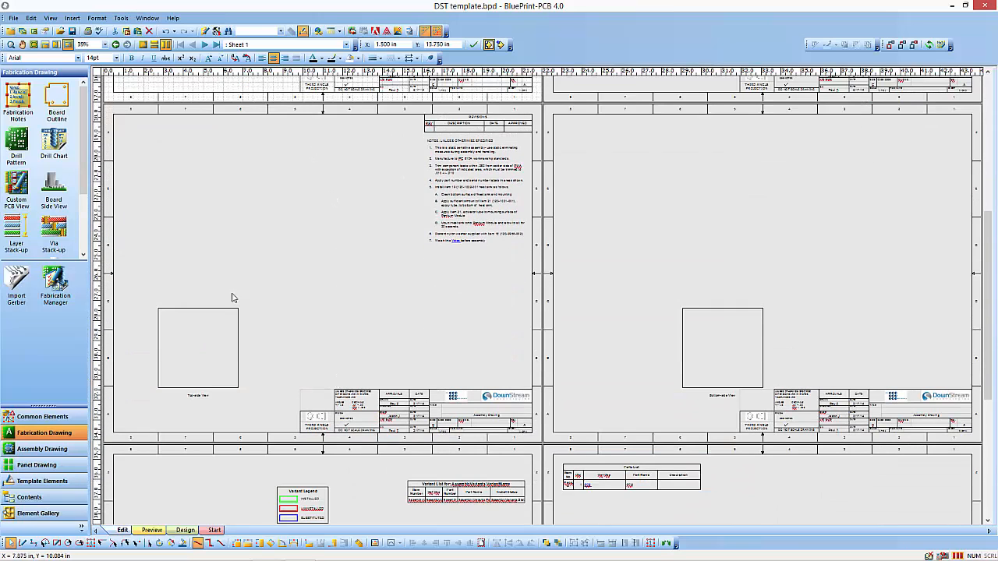
pyautogui.moveTo(261, 229)
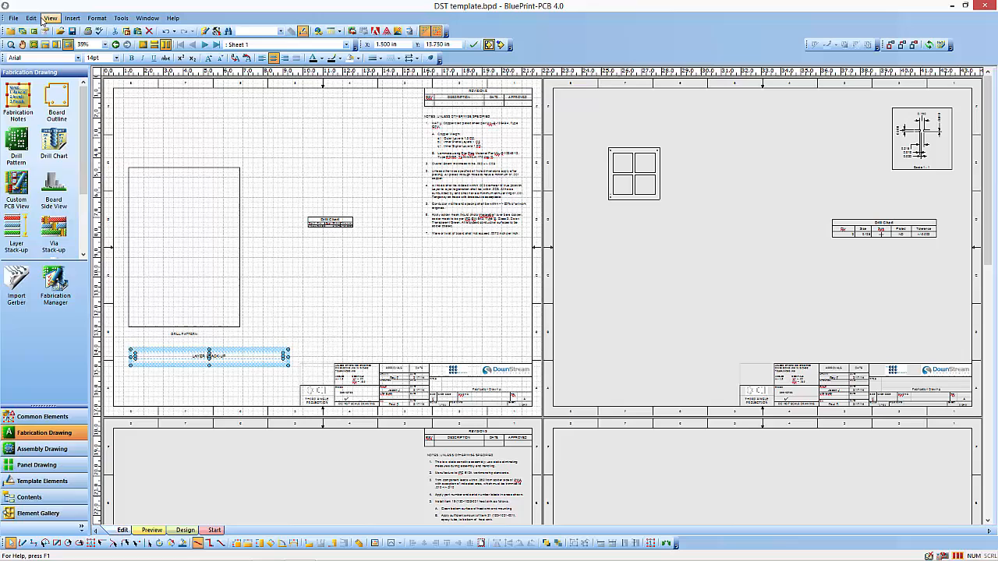
# Step: Import the altium demo ODB++ folder and auto-update all template elements
pyautogui.click(13, 18)
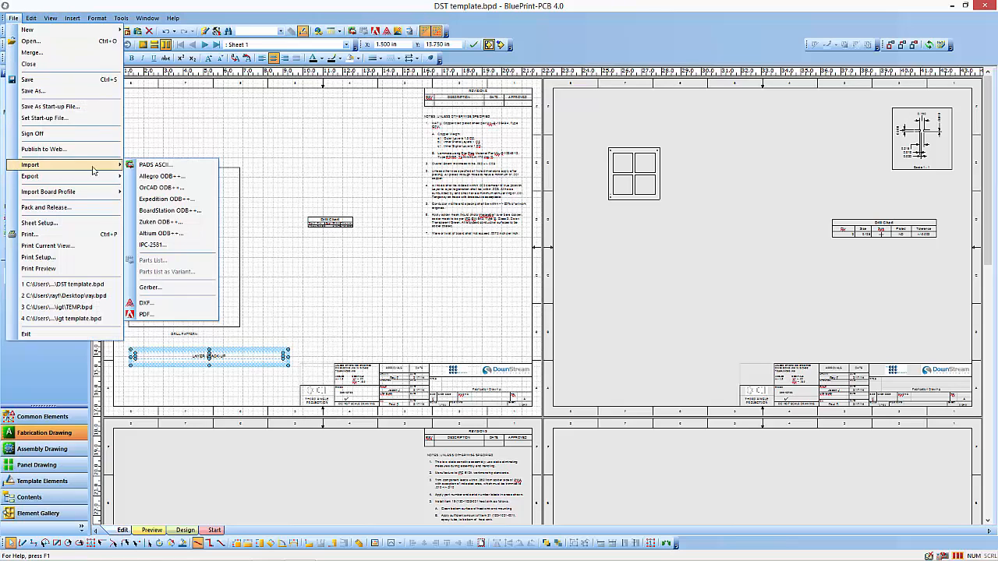
pyautogui.click(161, 176)
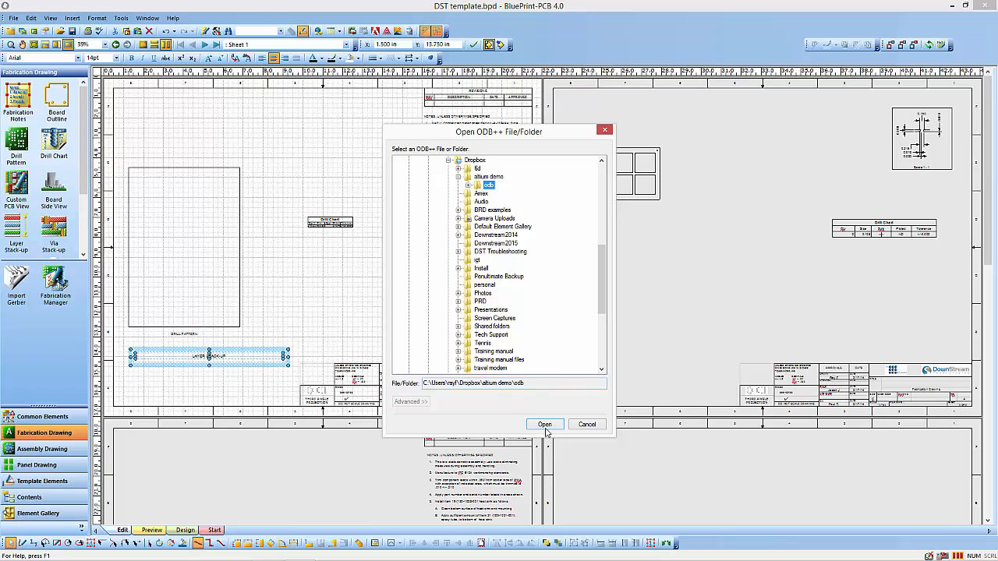
pyautogui.click(544, 424)
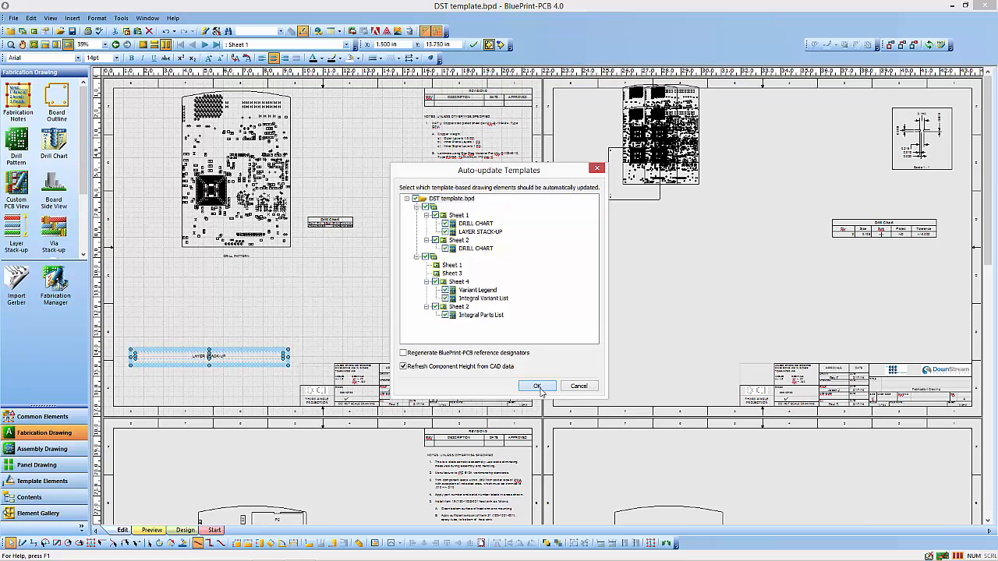
pyautogui.click(537, 386)
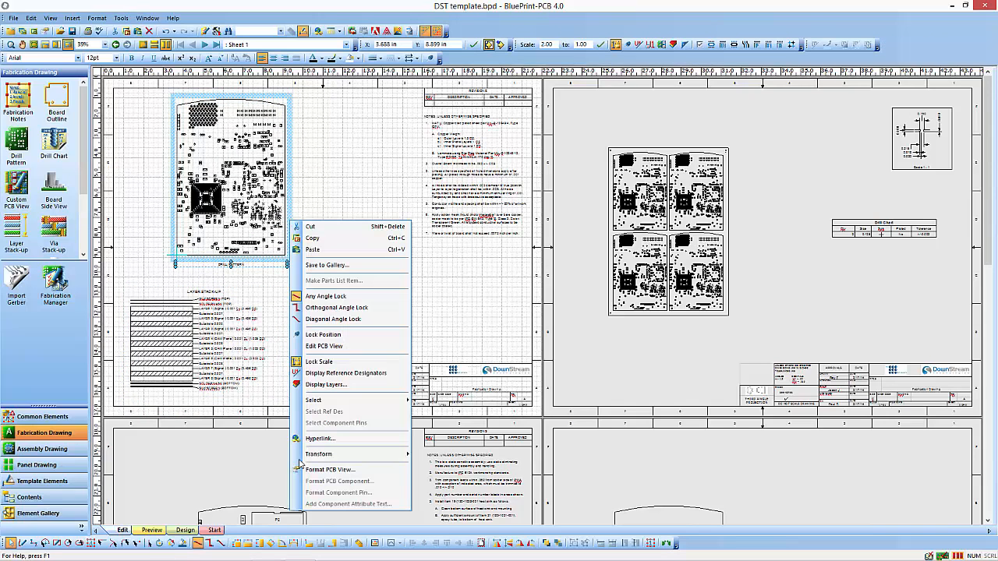
pyautogui.click(330, 469)
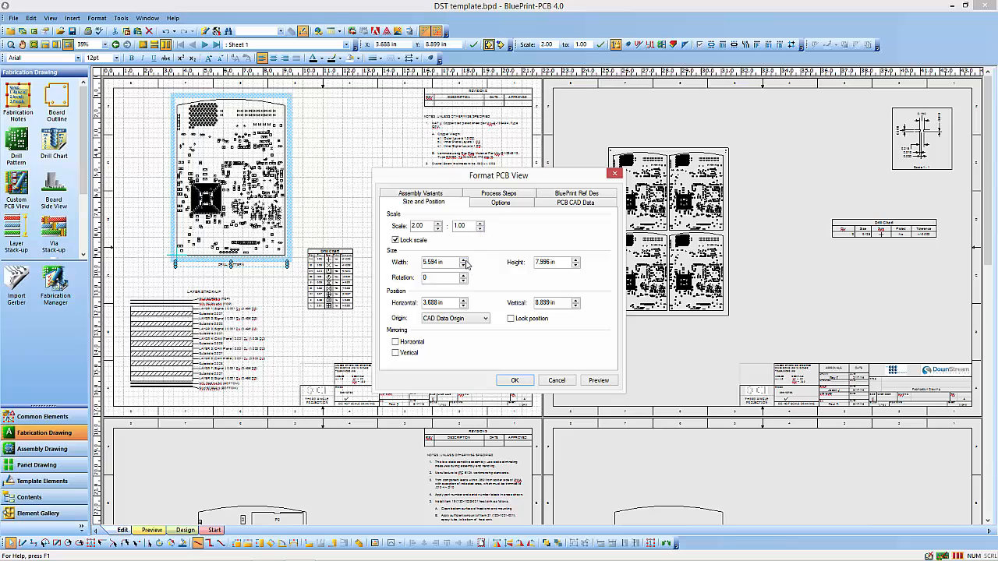
pyautogui.moveTo(468, 271)
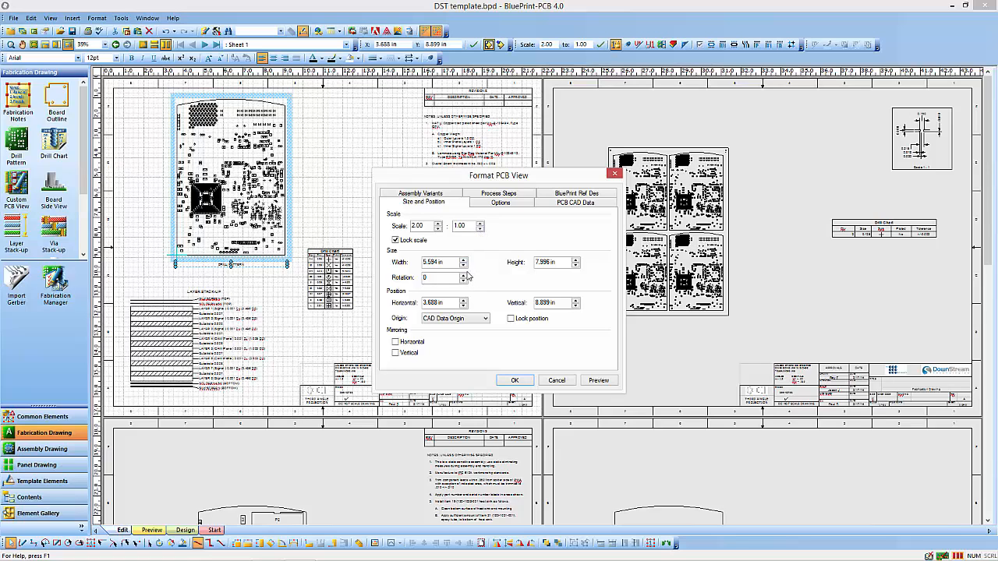
pyautogui.moveTo(476, 355)
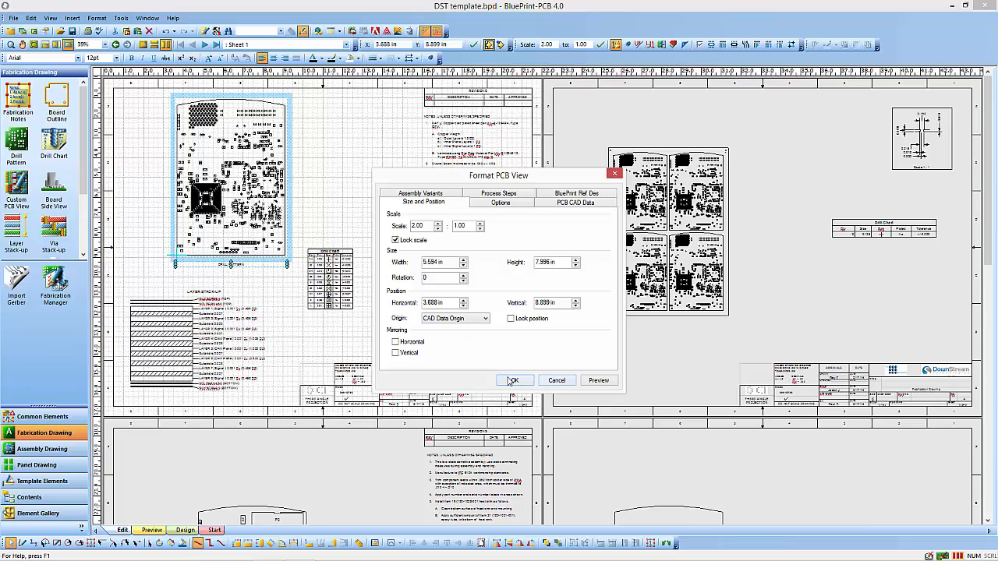
pyautogui.click(514, 381)
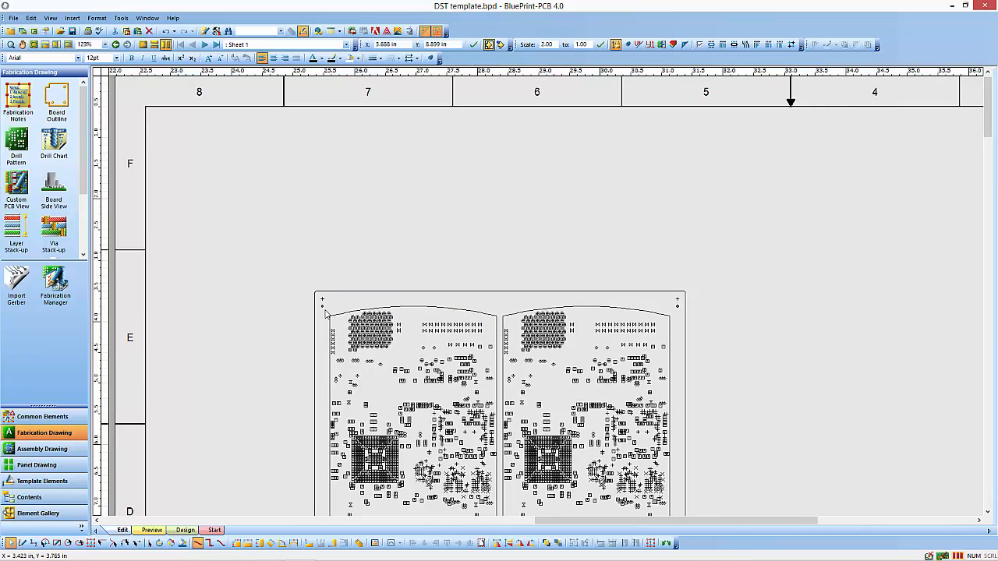
pyautogui.scroll(-3)
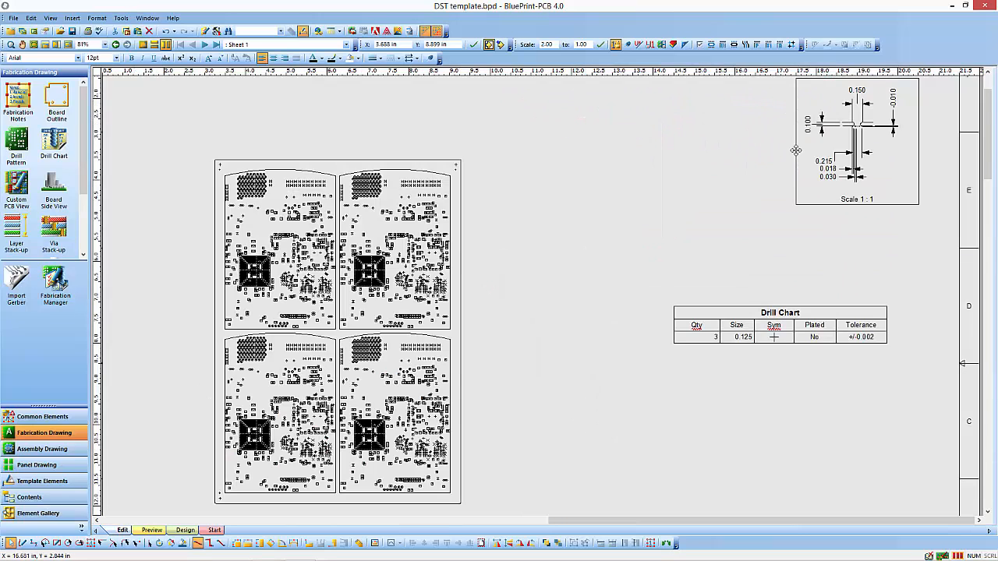
pyautogui.moveTo(457, 343)
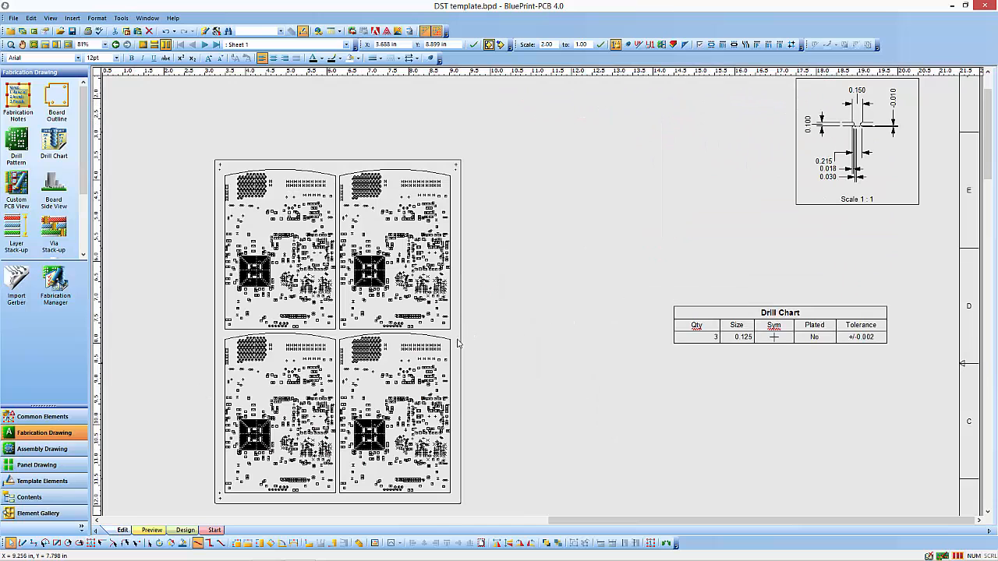
pyautogui.scroll(-3)
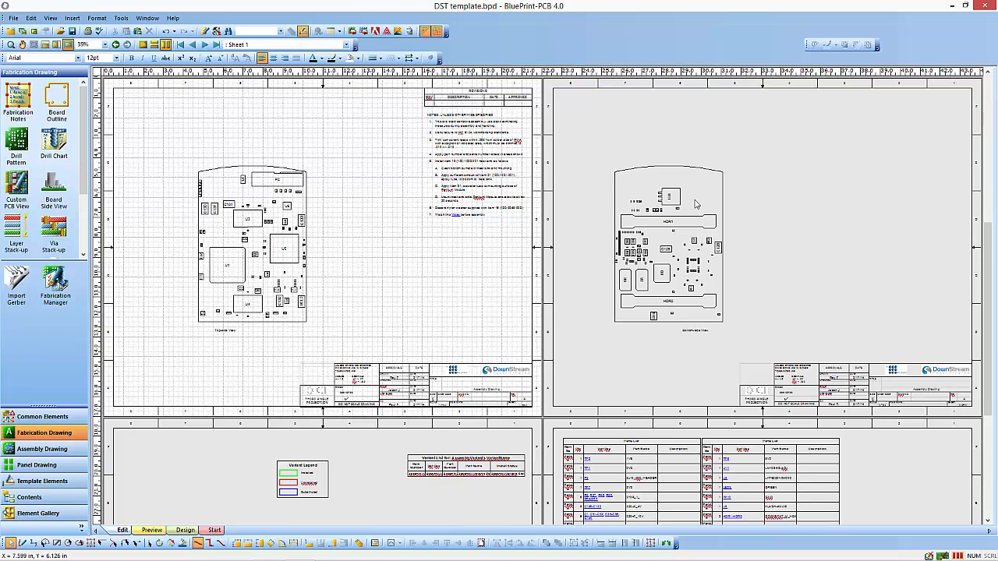
pyautogui.moveTo(548, 403)
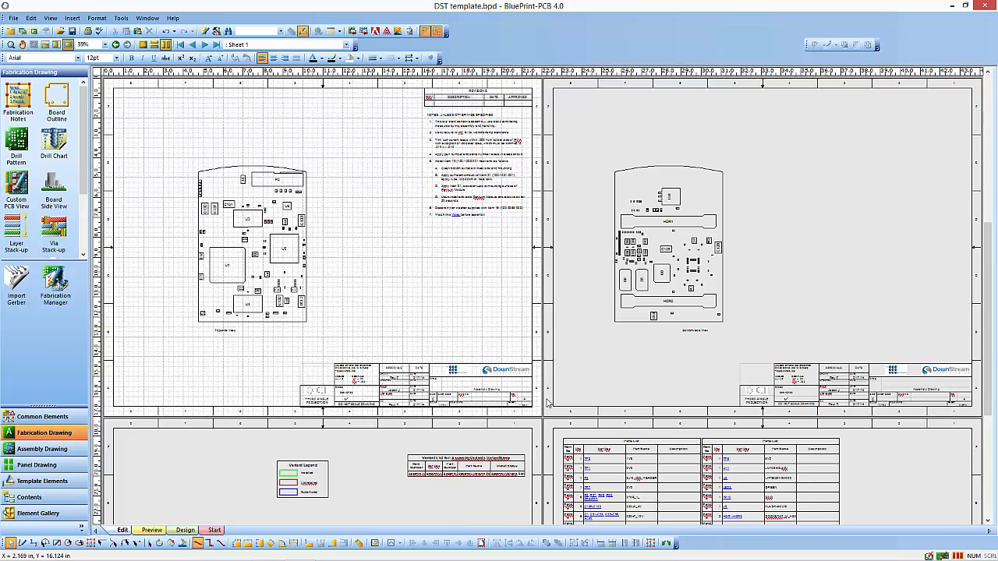
pyautogui.scroll(-3)
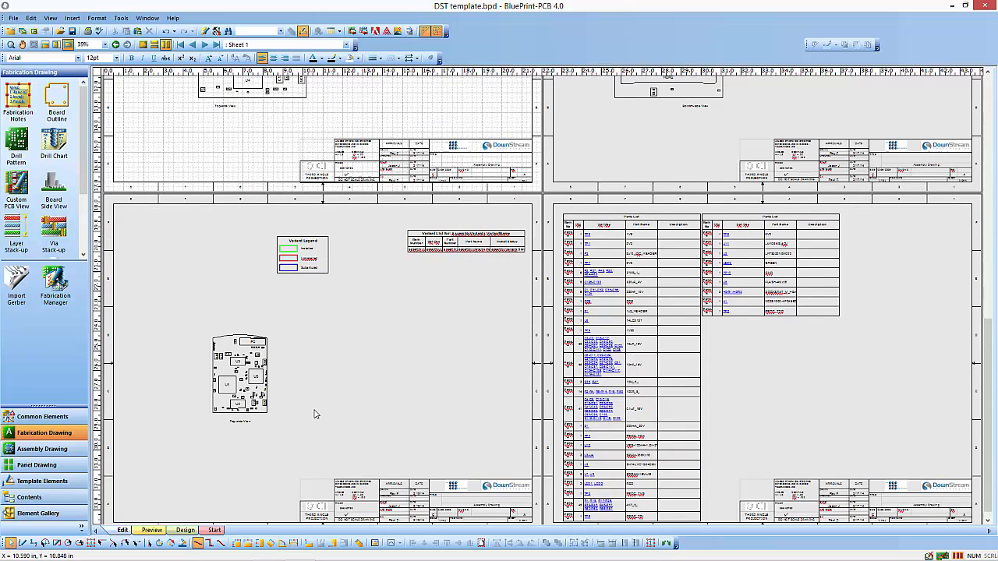
pyautogui.moveTo(335, 289)
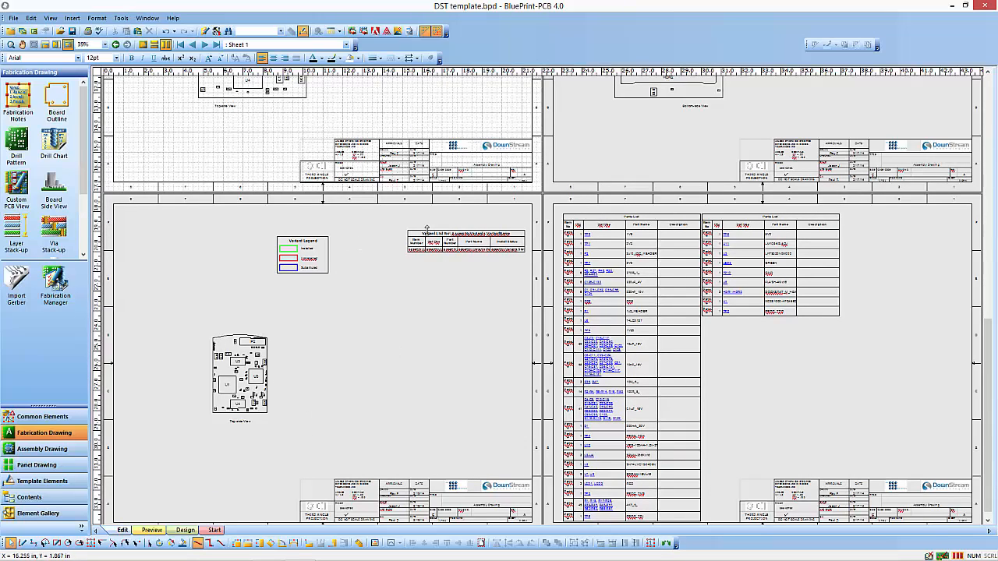
pyautogui.moveTo(695, 264)
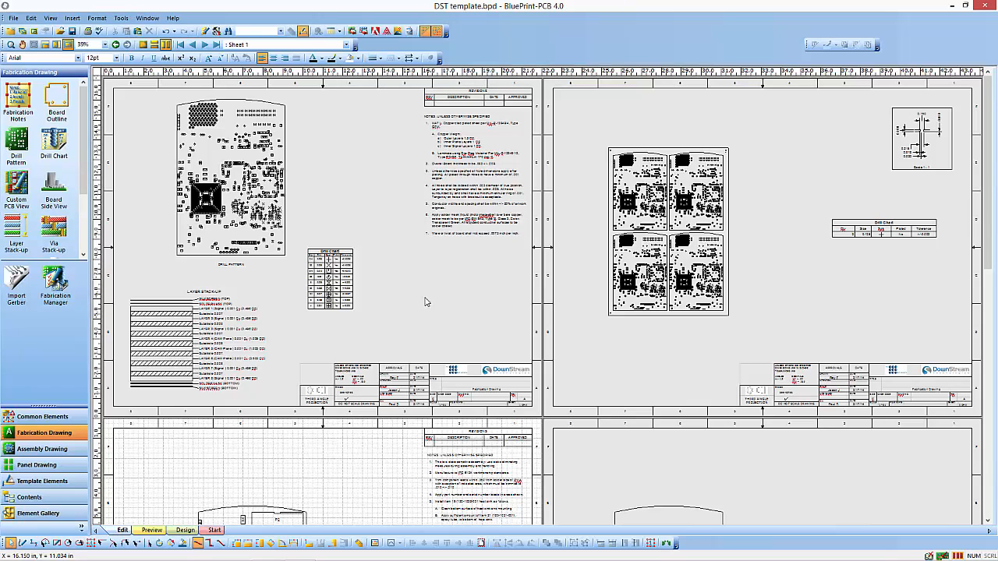
pyautogui.moveTo(425, 296)
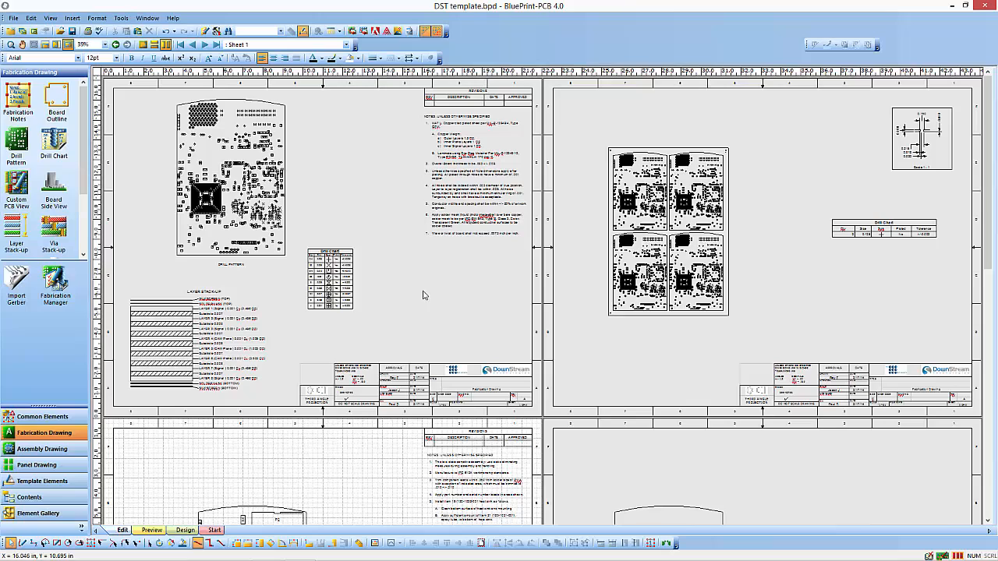
pyautogui.moveTo(433, 300)
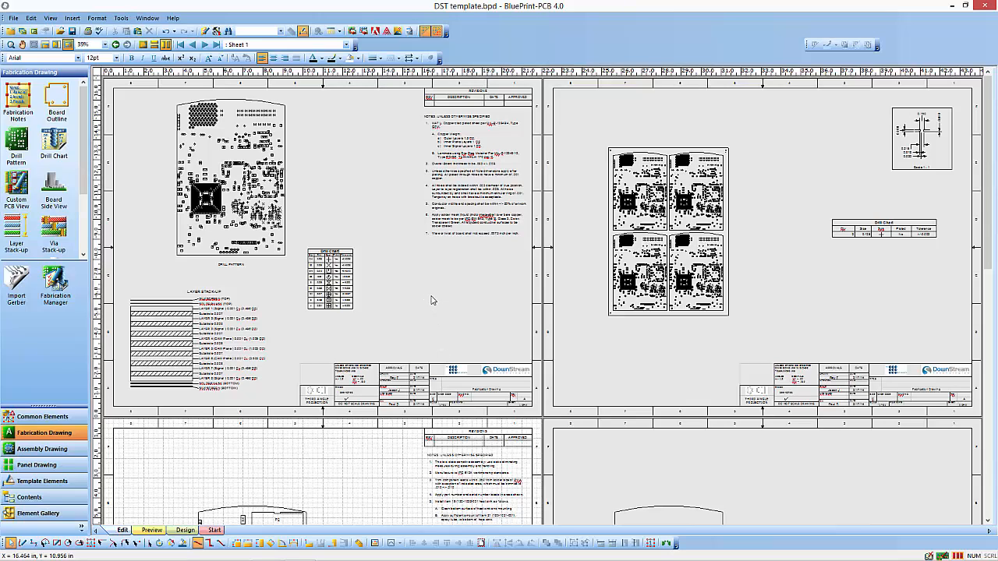
pyautogui.moveTo(461, 326)
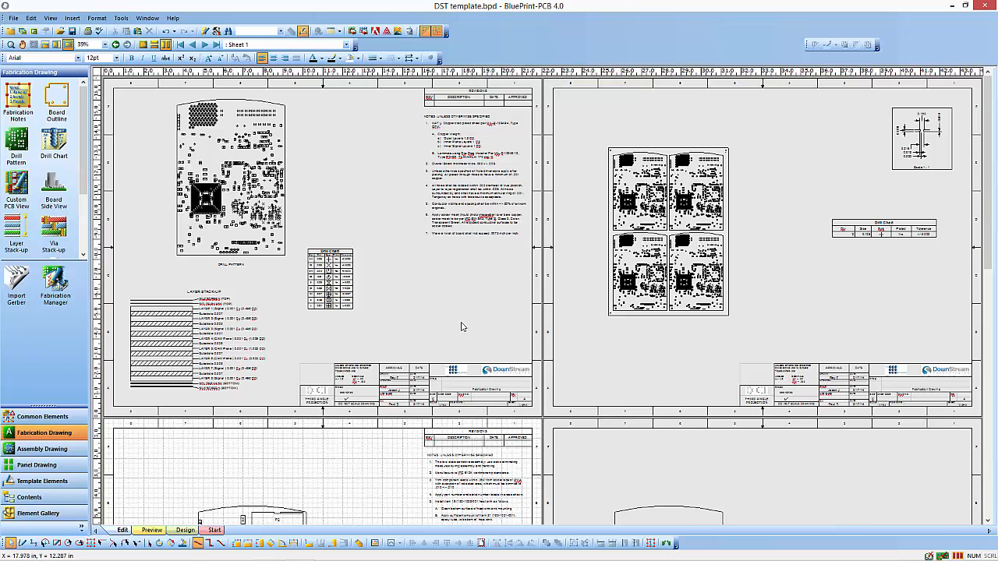
pyautogui.moveTo(454, 344)
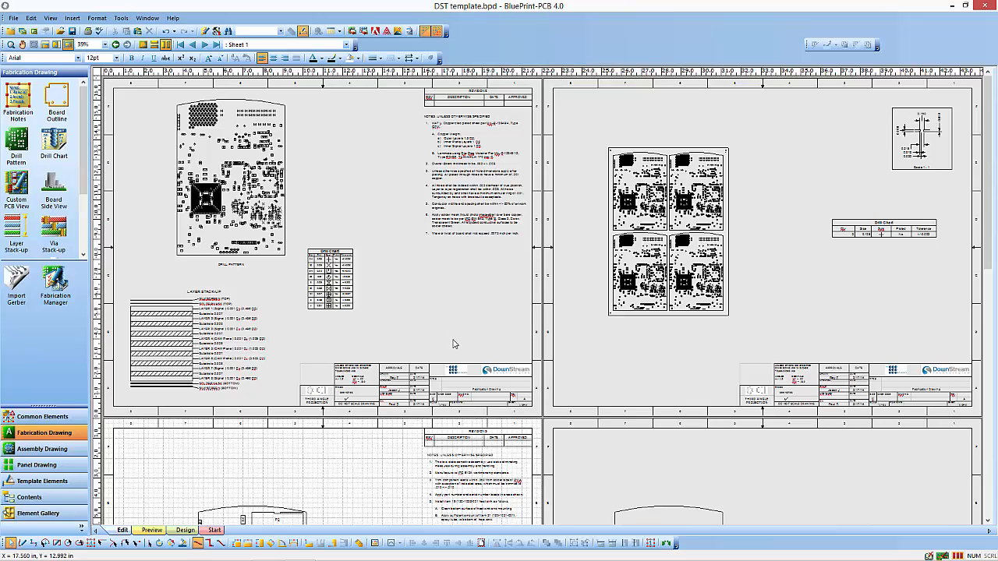